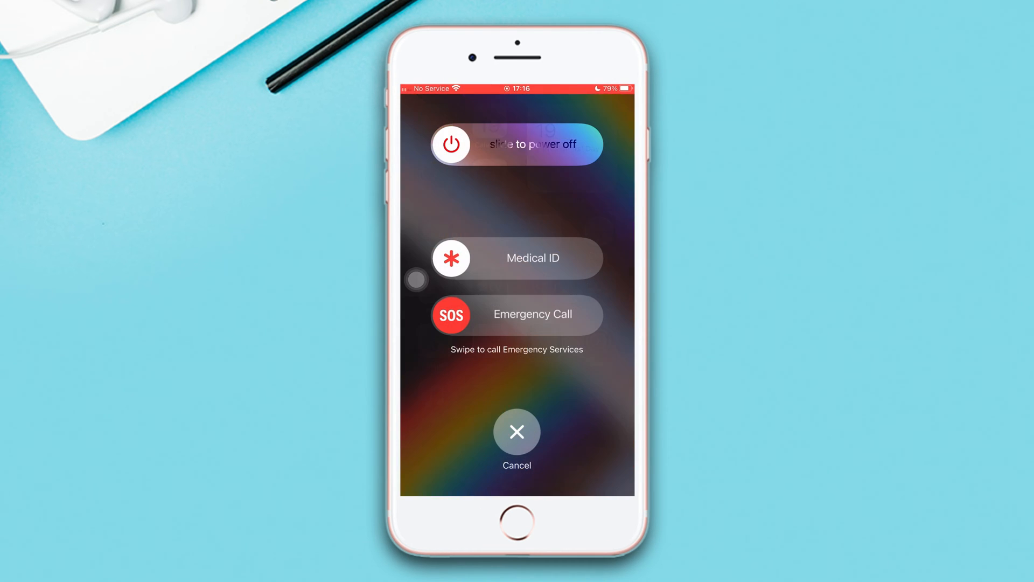
# - Cancel the slide-to-power-off screen so the iPhone stays on
pyautogui.click(516, 432)
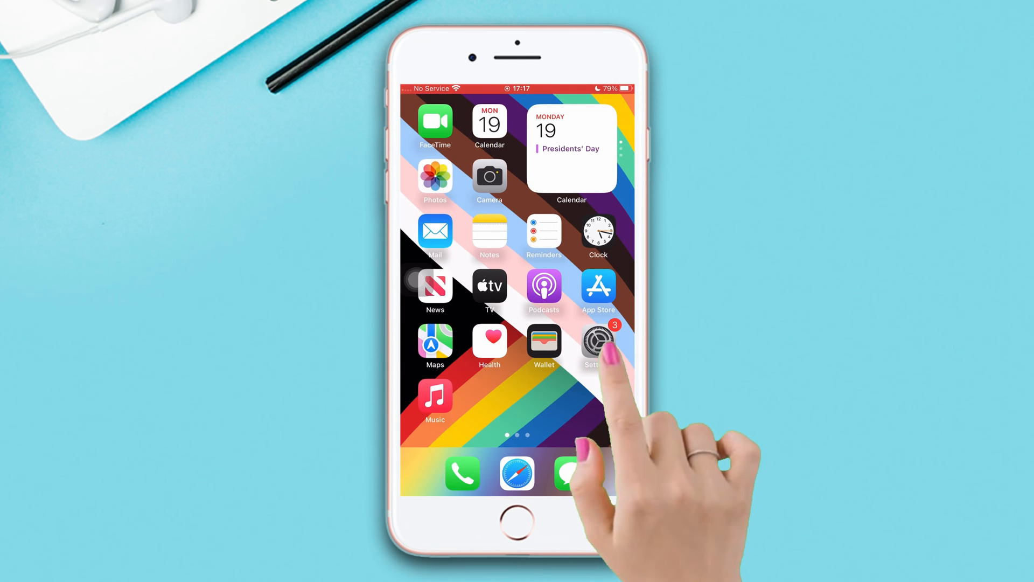
# - Launch Settings and bring its card full screen at the main list
pyautogui.click(595, 343)
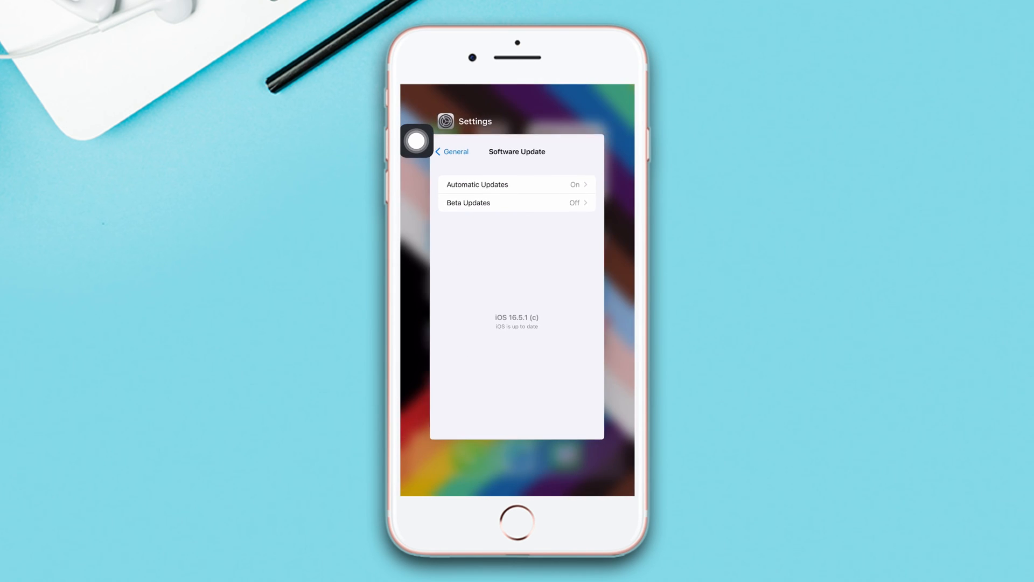
pyautogui.click(452, 150)
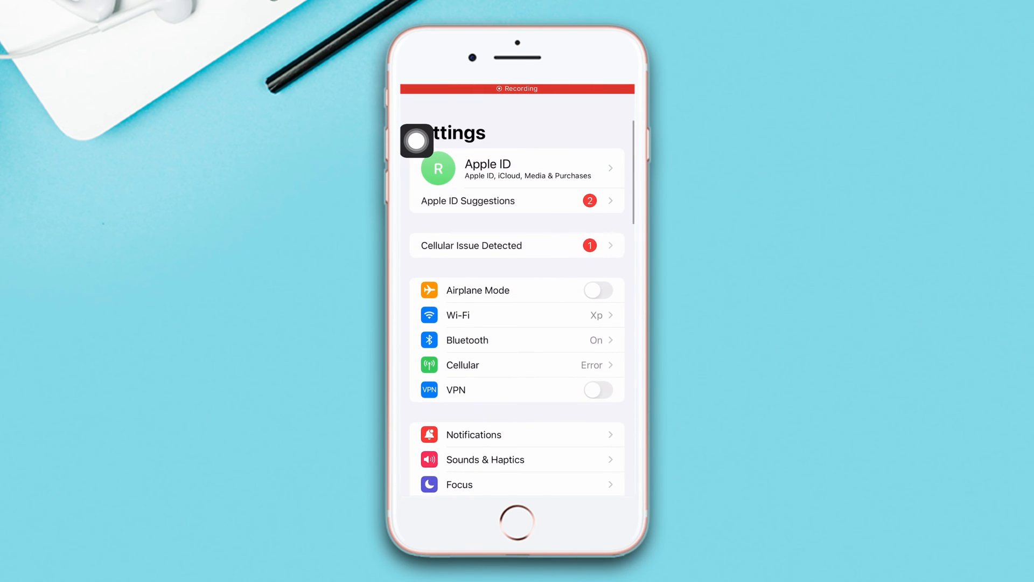
# - Confirm Reset All Settings under General > Transfer or Reset iPhone > Reset
pyautogui.scroll(-3)
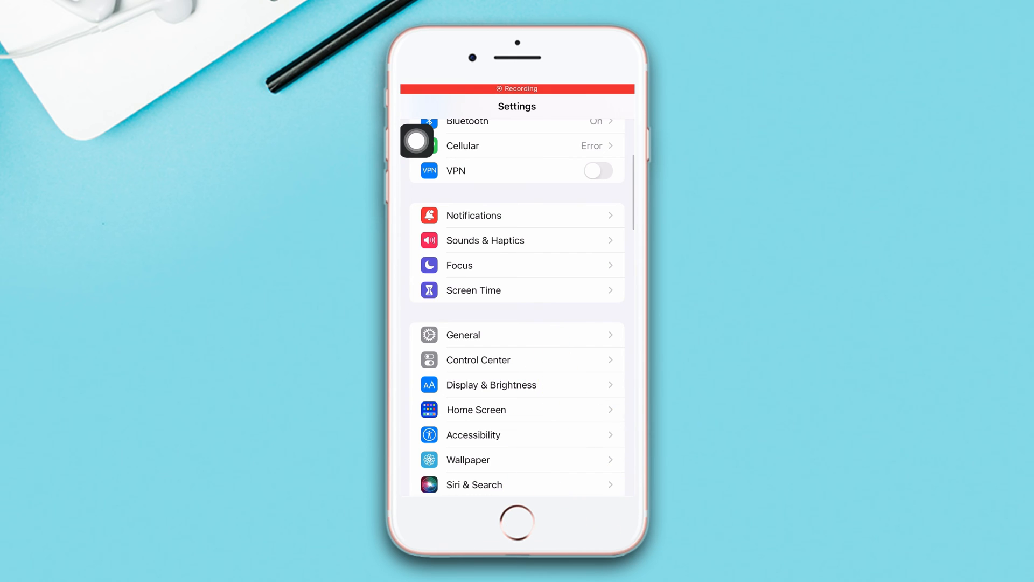
pyautogui.click(463, 334)
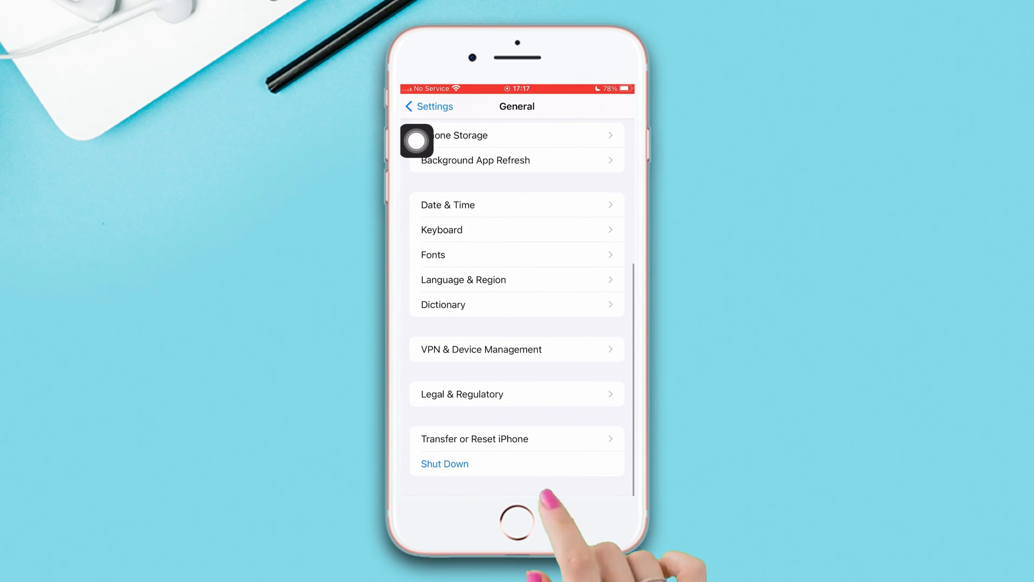
pyautogui.click(474, 439)
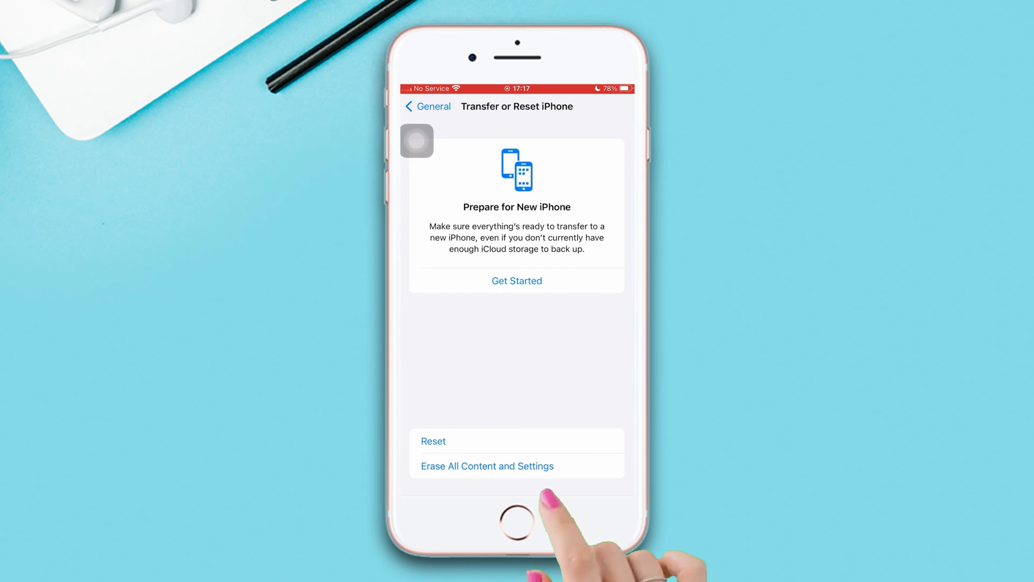
pyautogui.click(433, 440)
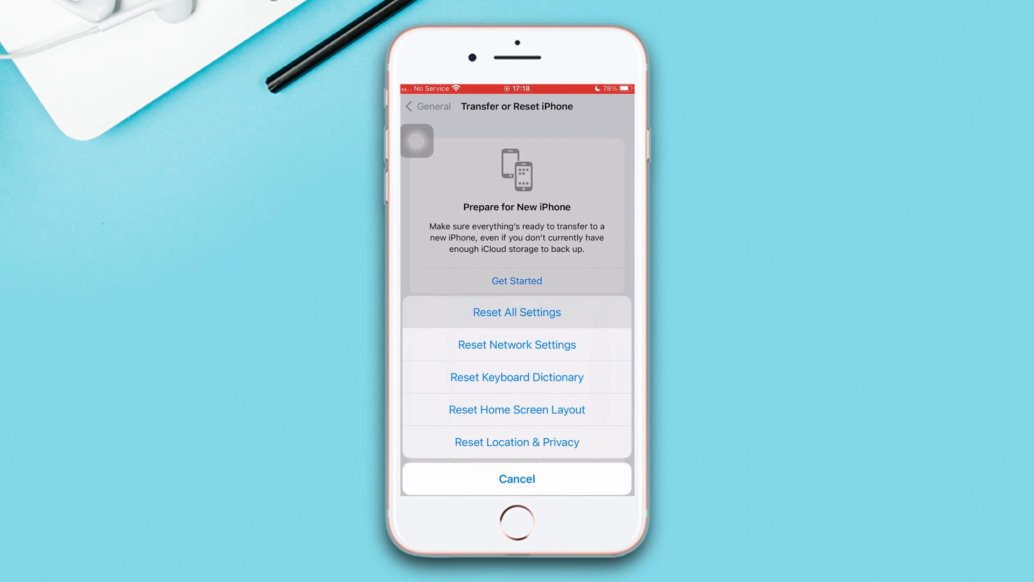
pyautogui.click(517, 311)
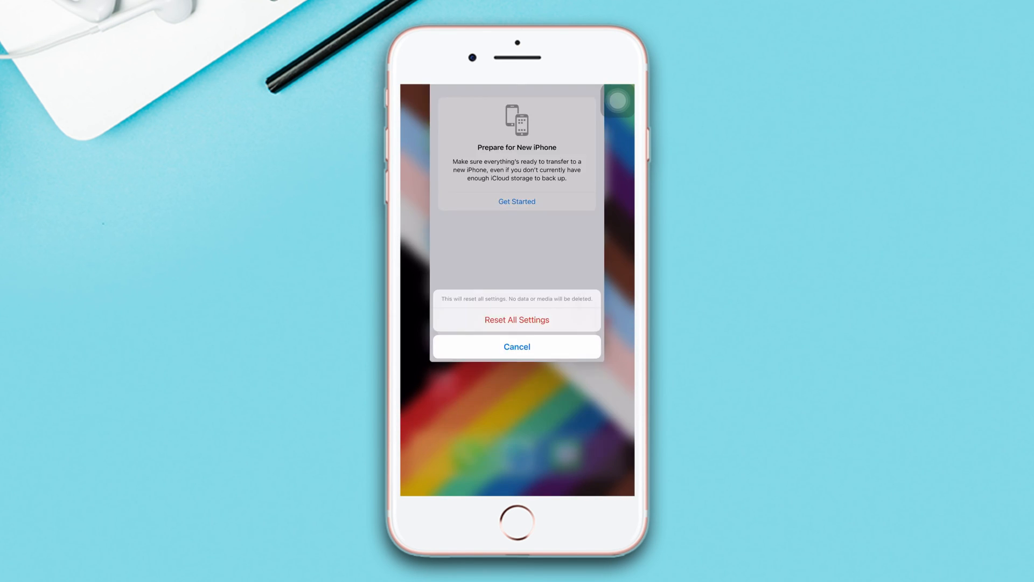
pyautogui.click(516, 346)
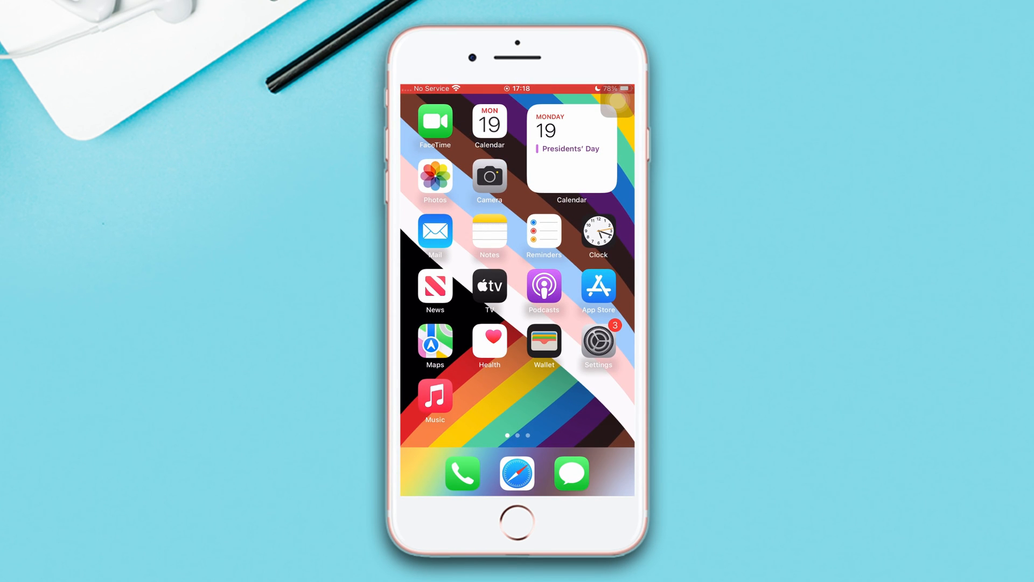
pyautogui.hscroll(-3)
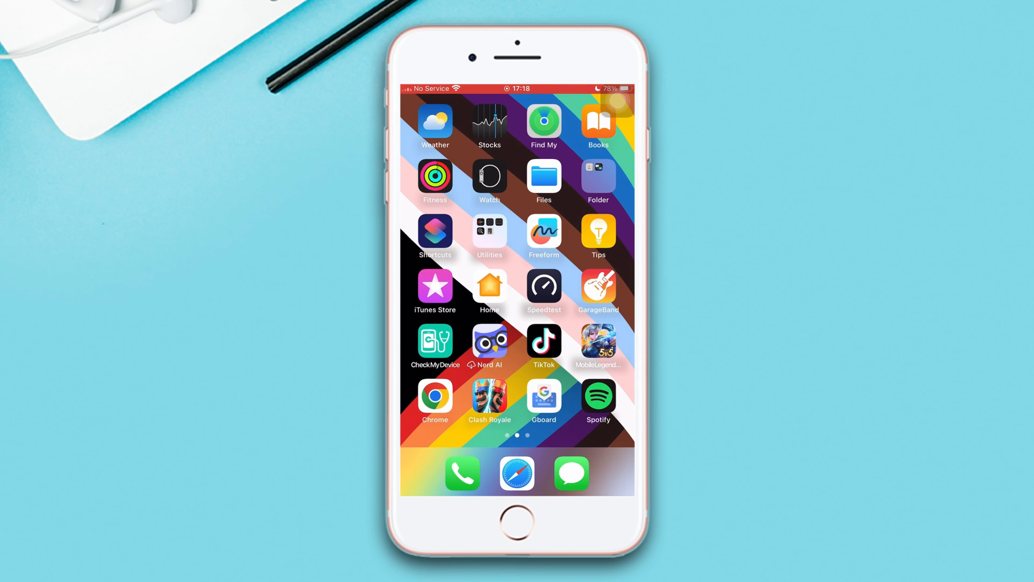